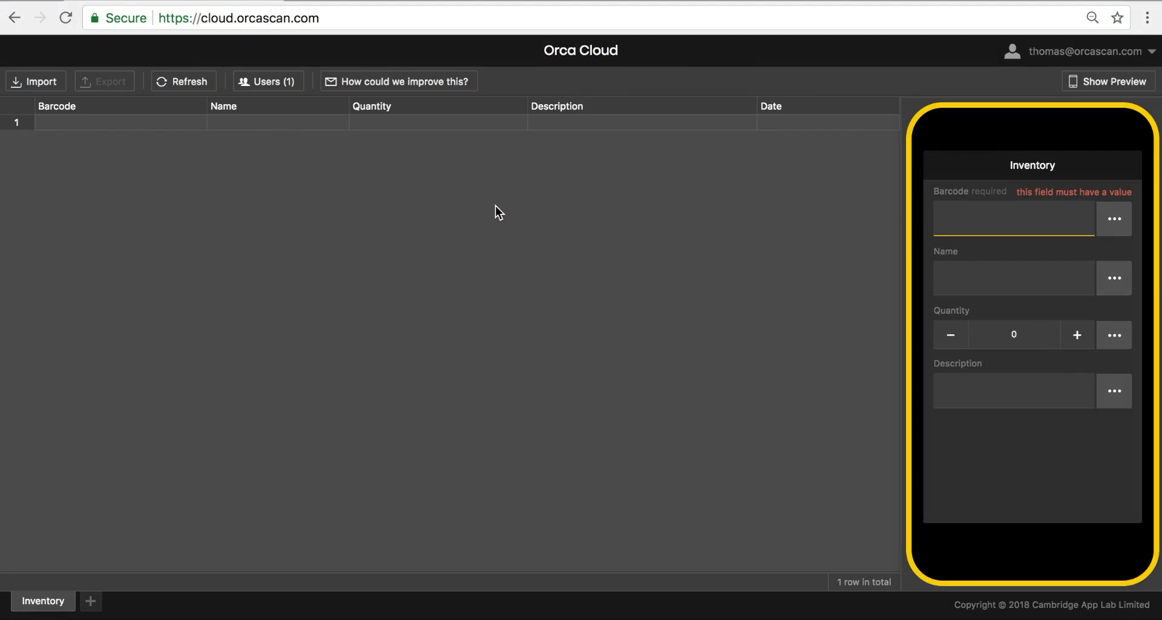
pyautogui.moveTo(234, 131)
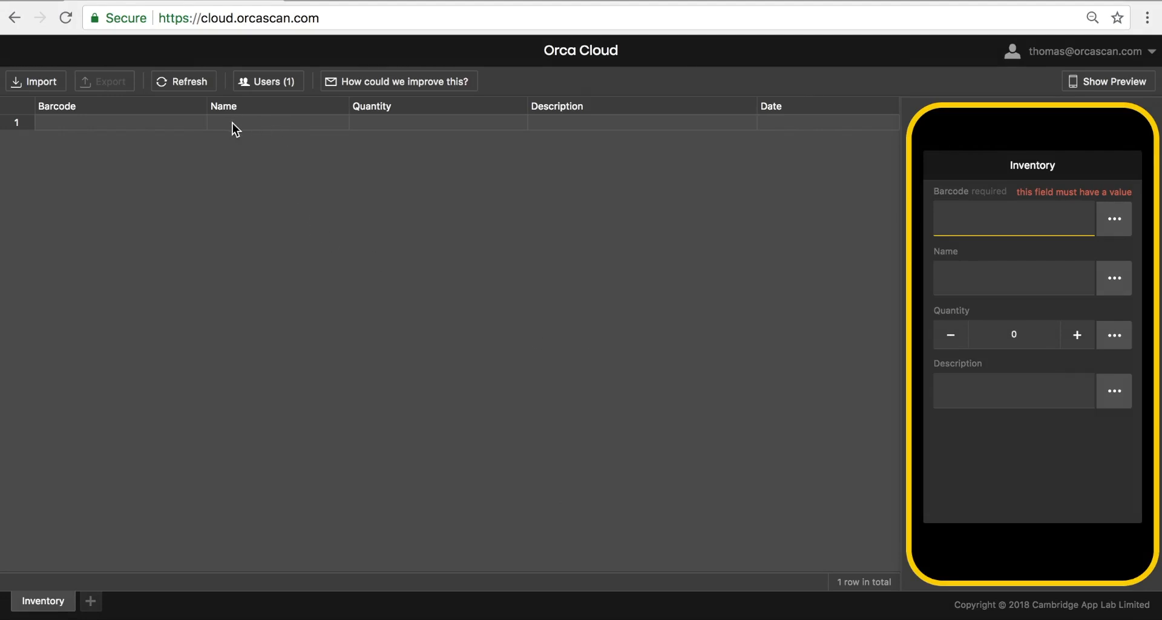
pyautogui.moveTo(641, 259)
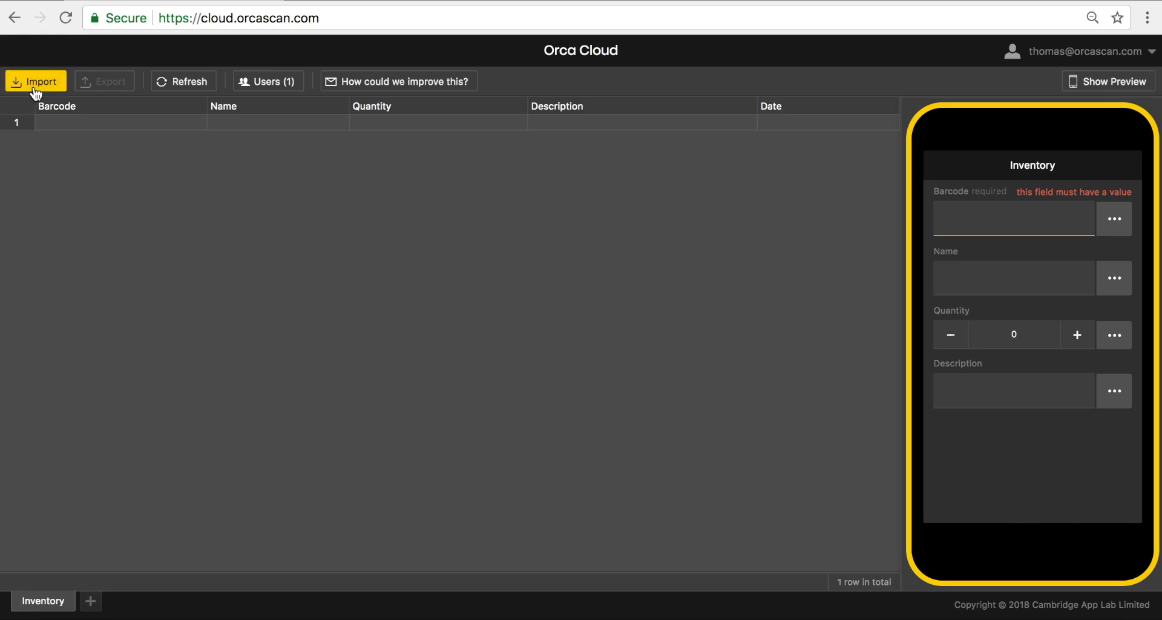
# Import product-inventory-count.xlsx into the Inventory sheet, bringing in the product rows, and confirm success.
pyautogui.click(35, 81)
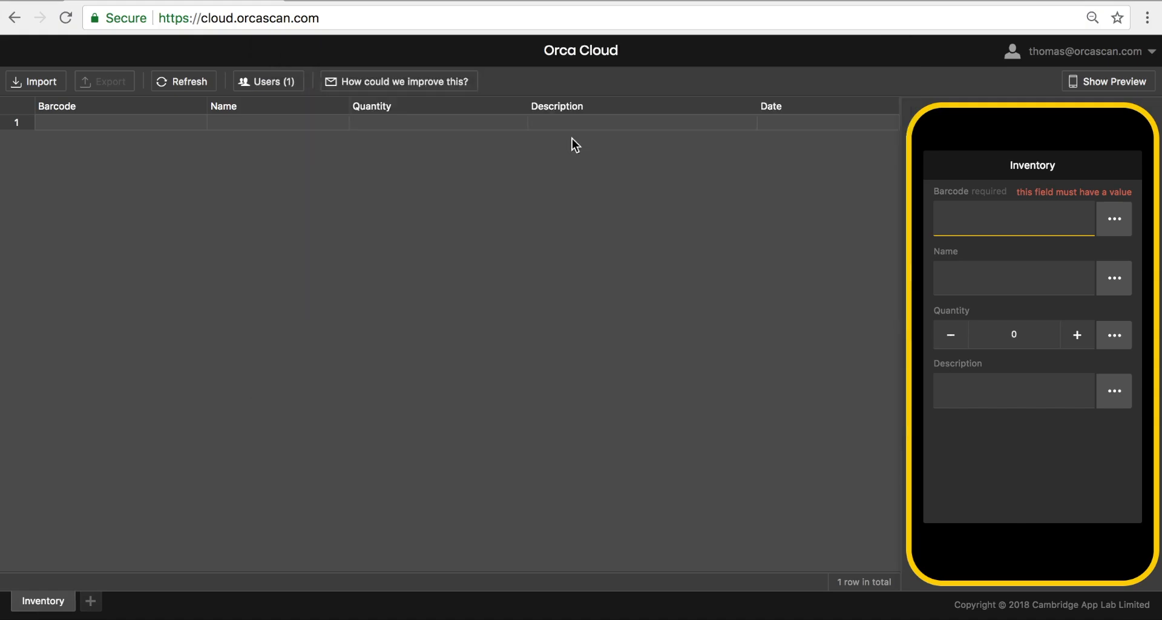
pyautogui.click(35, 81)
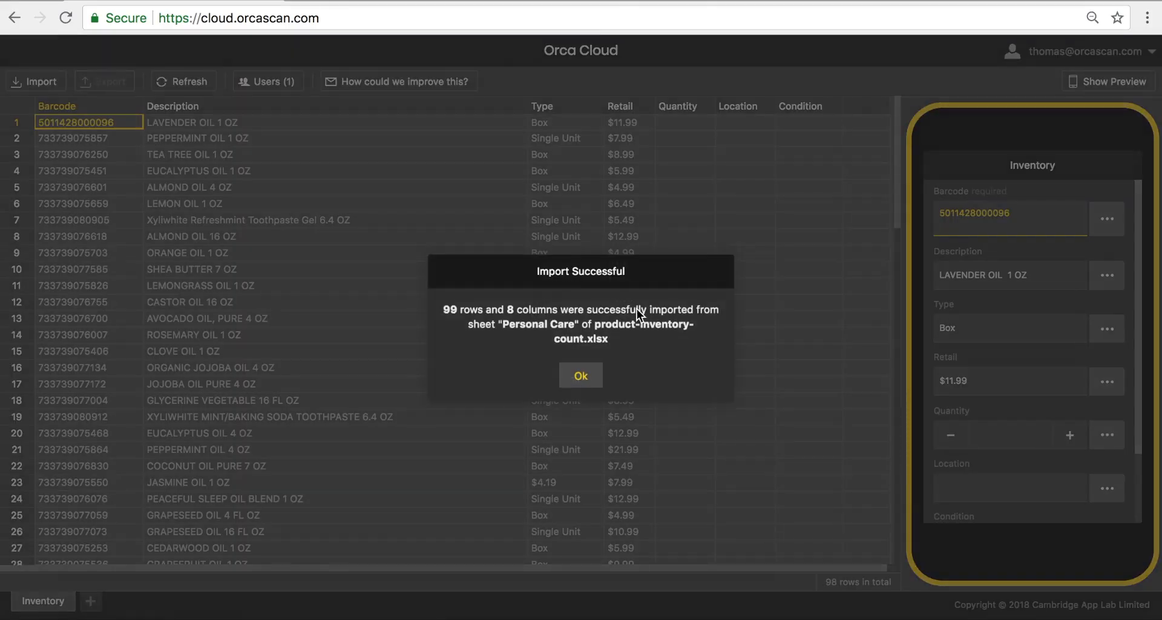
pyautogui.click(581, 375)
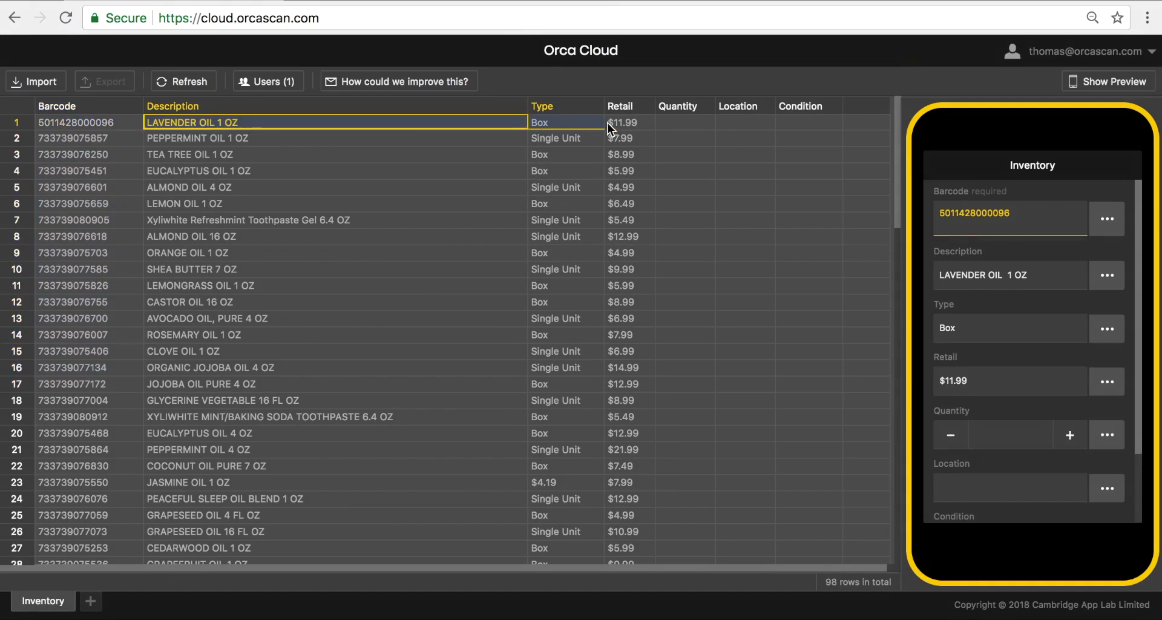
pyautogui.click(684, 121)
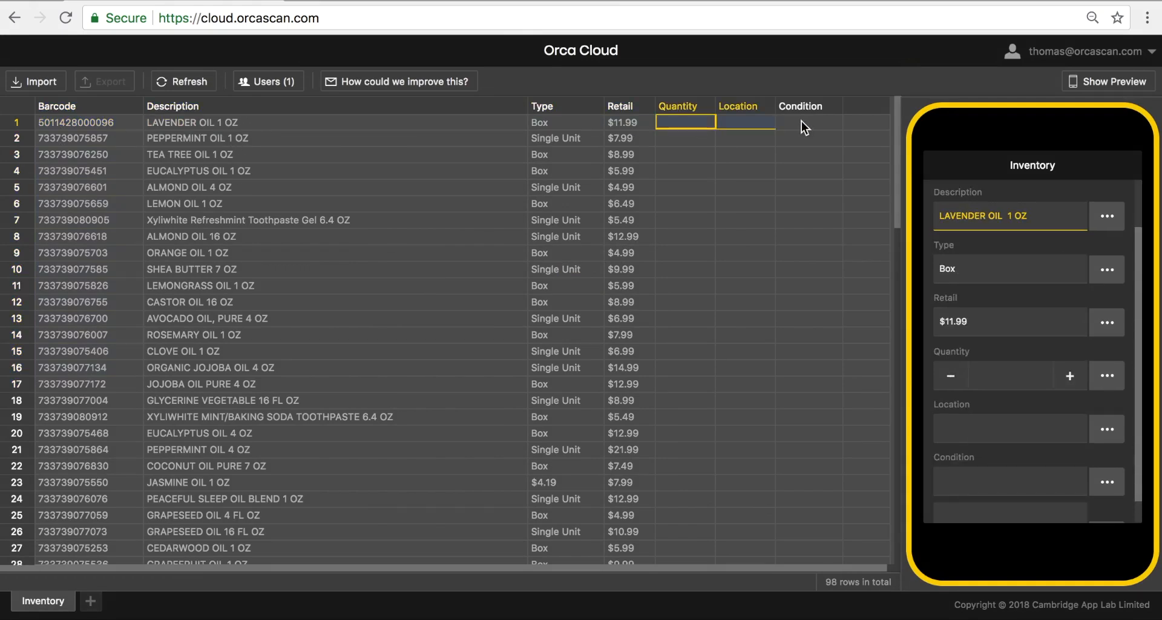